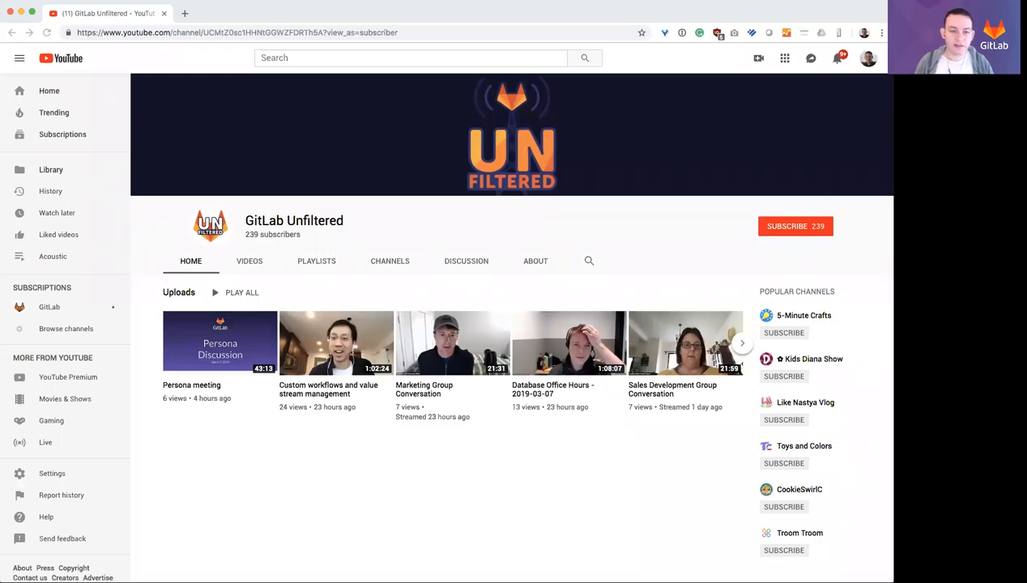
mouse_move(875, 486)
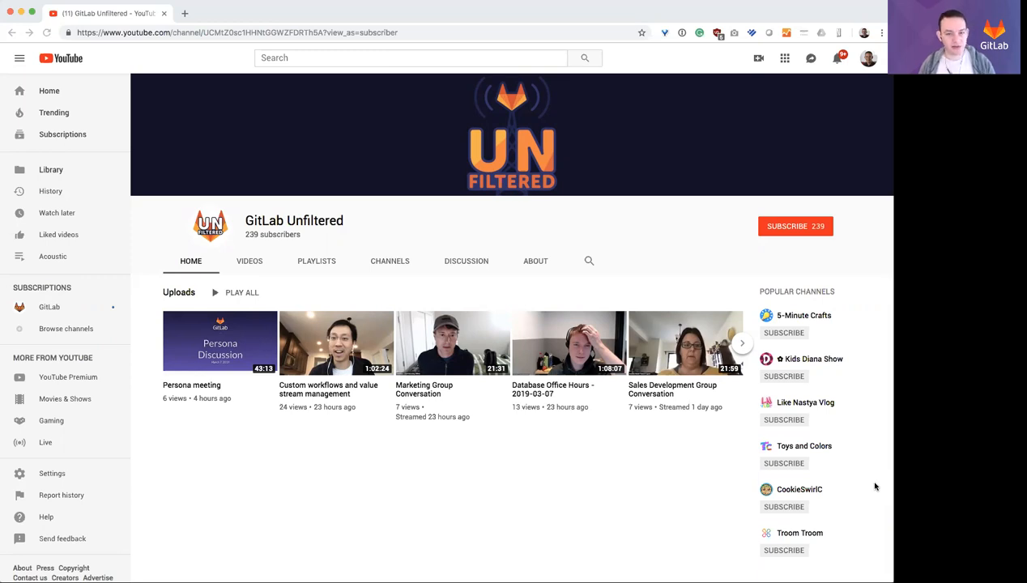
mouse_move(694, 208)
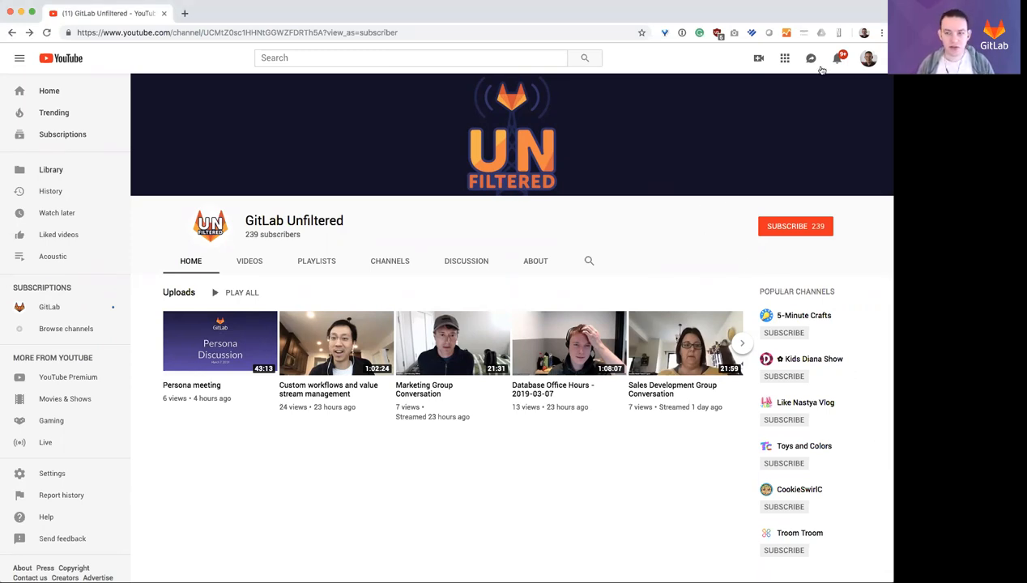
- Switch the signed-in YouTube account to the GitLab Unfiltered brand account via the avatar menu
left_click(868, 59)
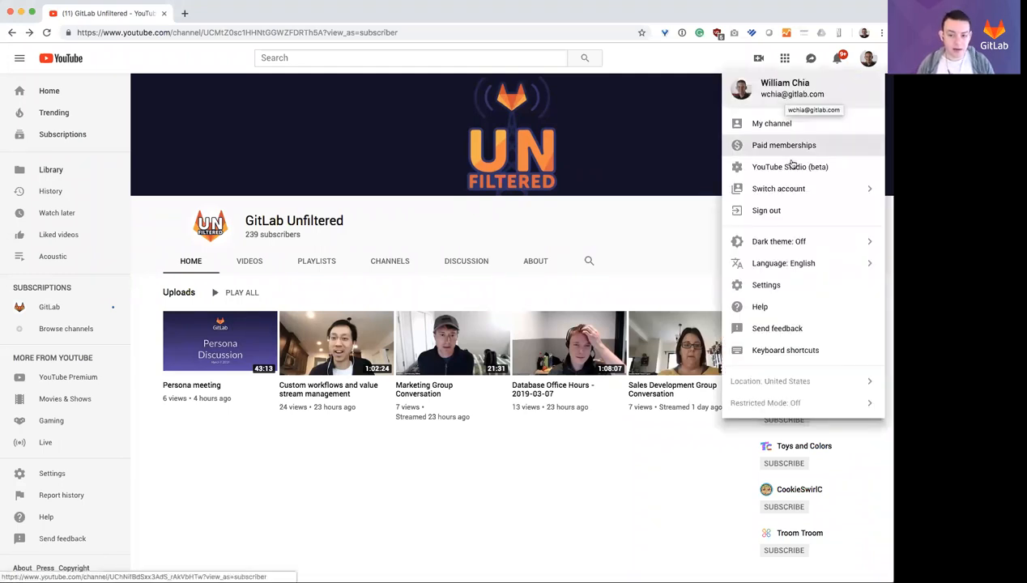
left_click(778, 188)
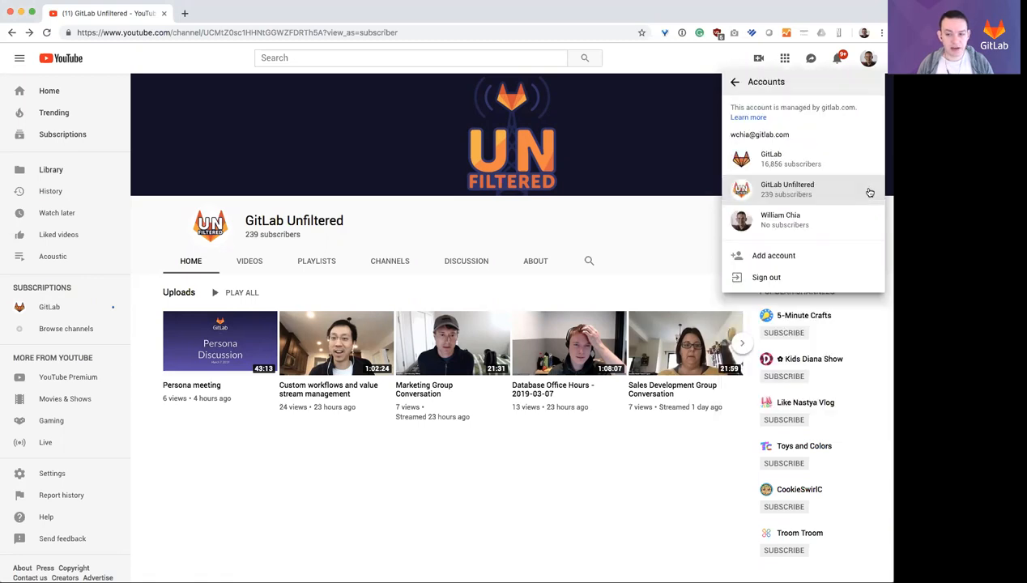
left_click(787, 189)
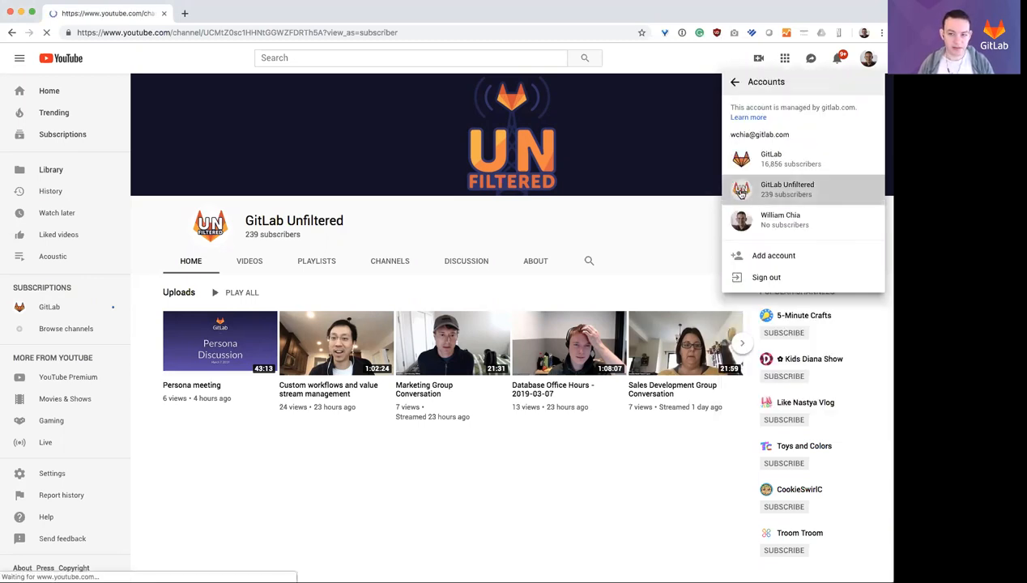
left_click(787, 188)
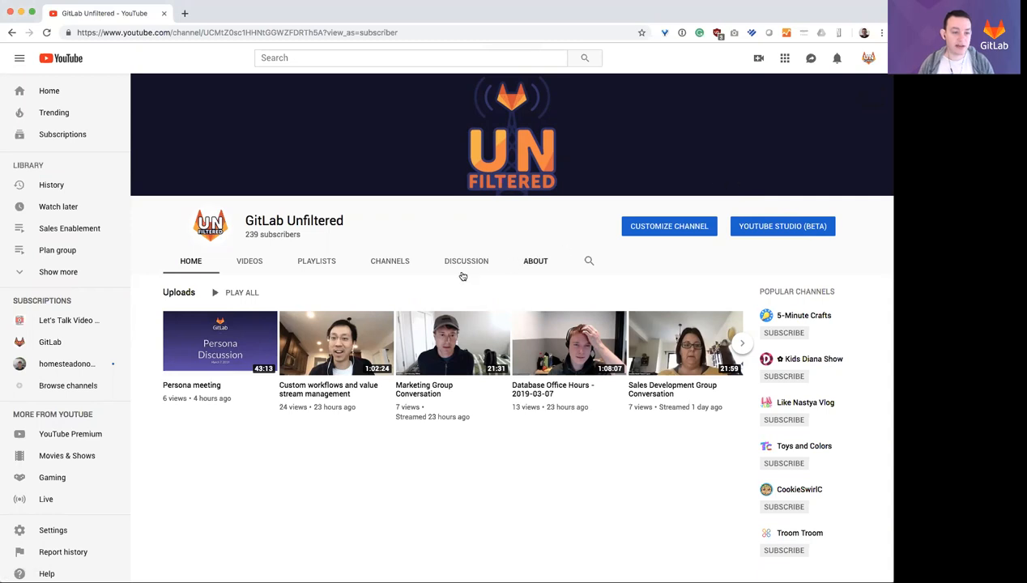
mouse_move(68, 226)
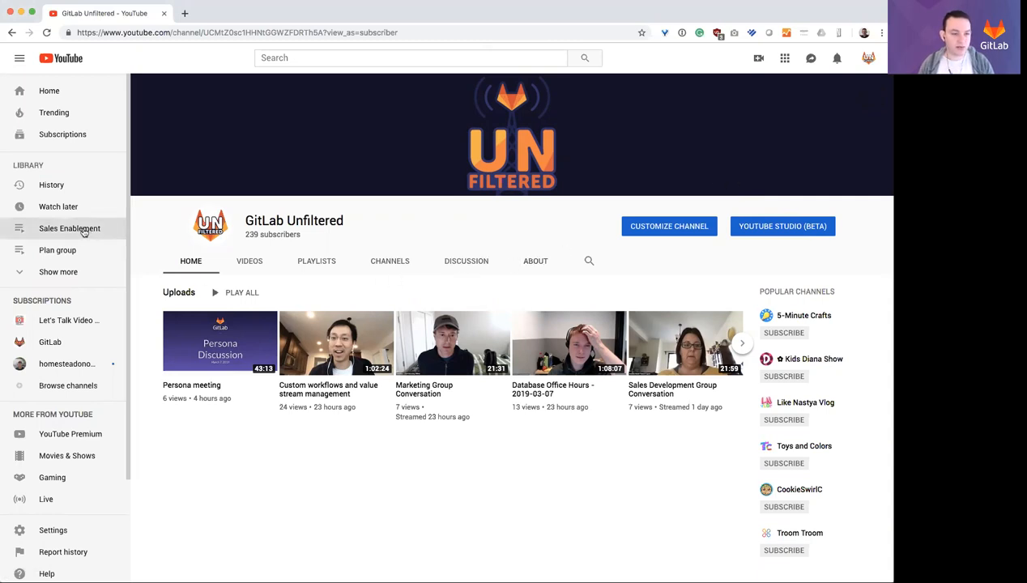
- Load the Sales Enablement playlist from the Library sidebar, showing its three videos
left_click(70, 229)
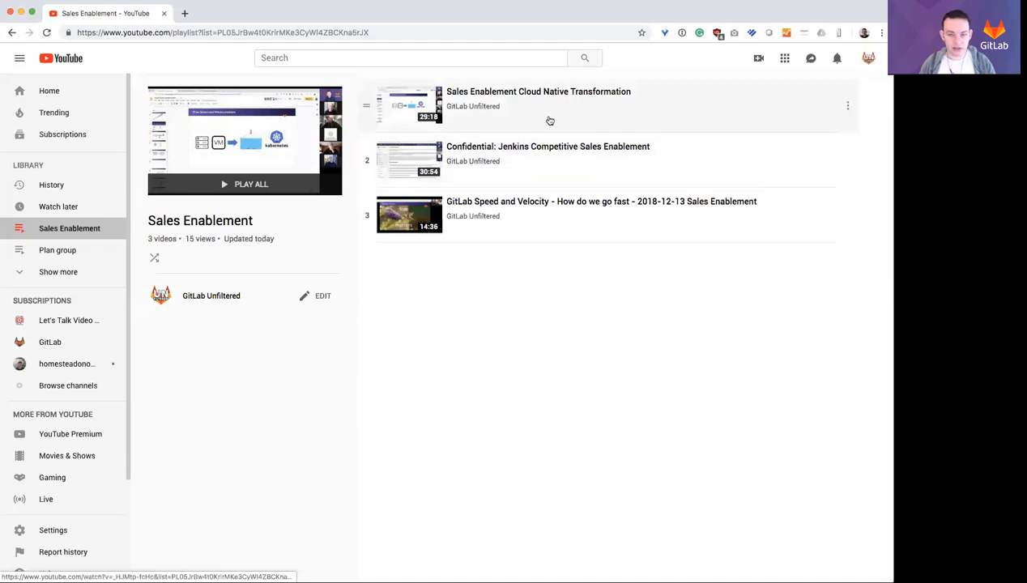
mouse_move(563, 162)
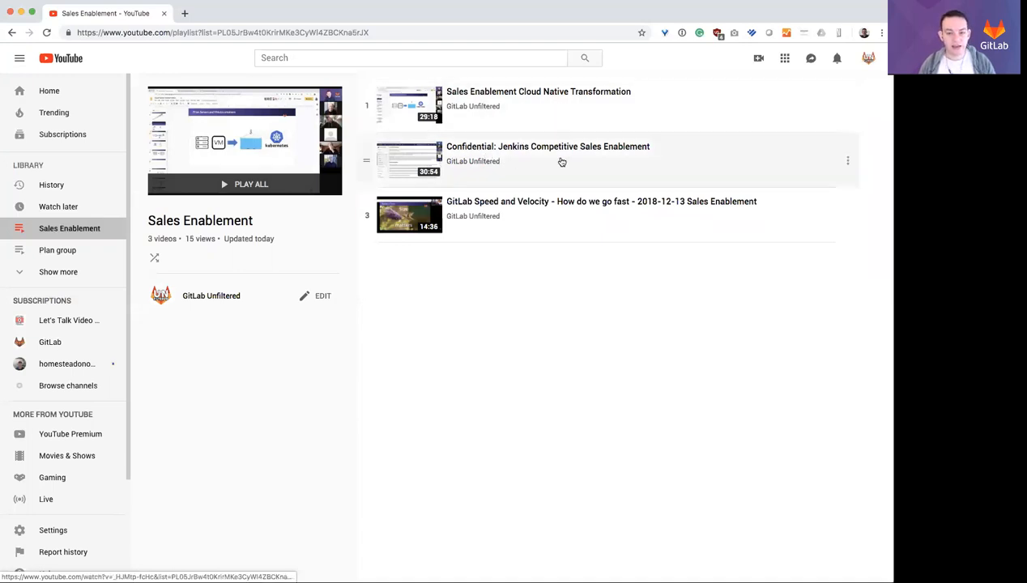
left_click(869, 58)
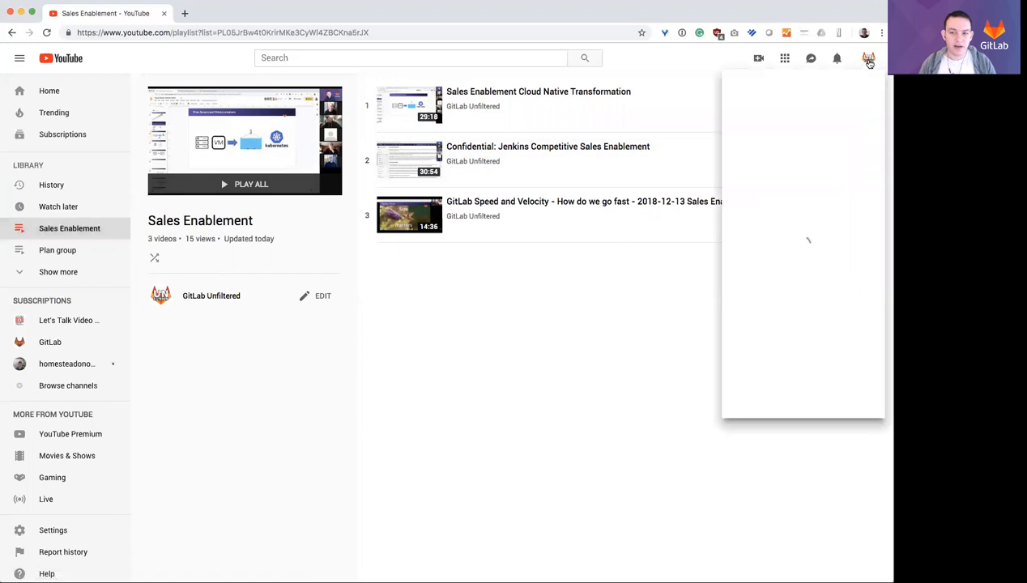
- Switch to the personal account, where two playlist videos show as private
left_click(868, 58)
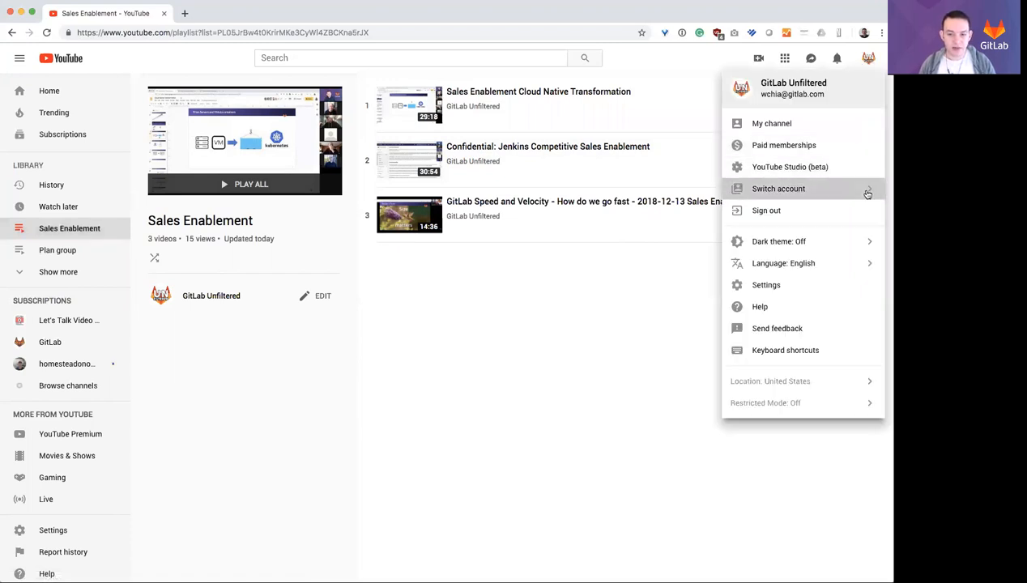
left_click(777, 188)
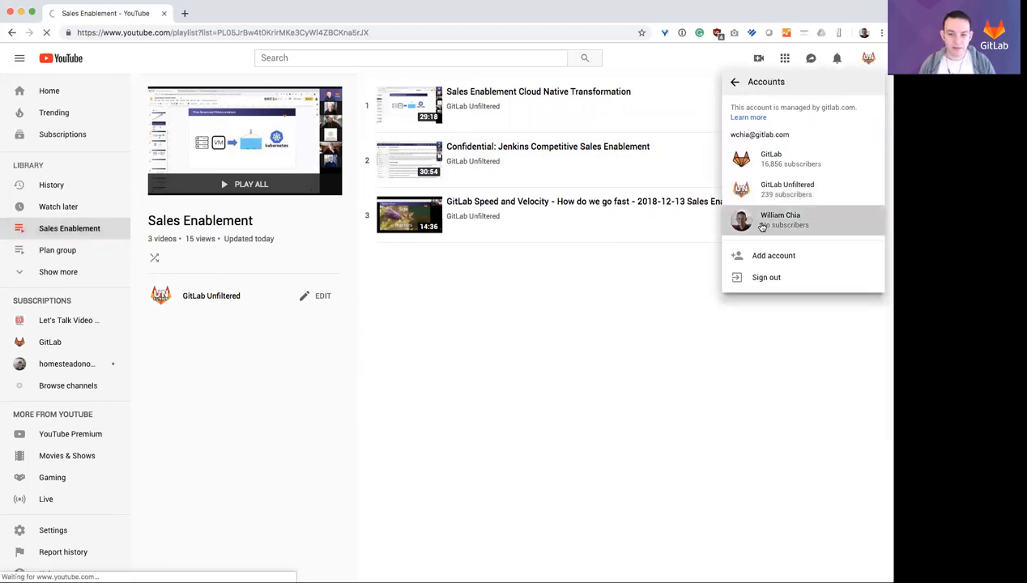
left_click(781, 220)
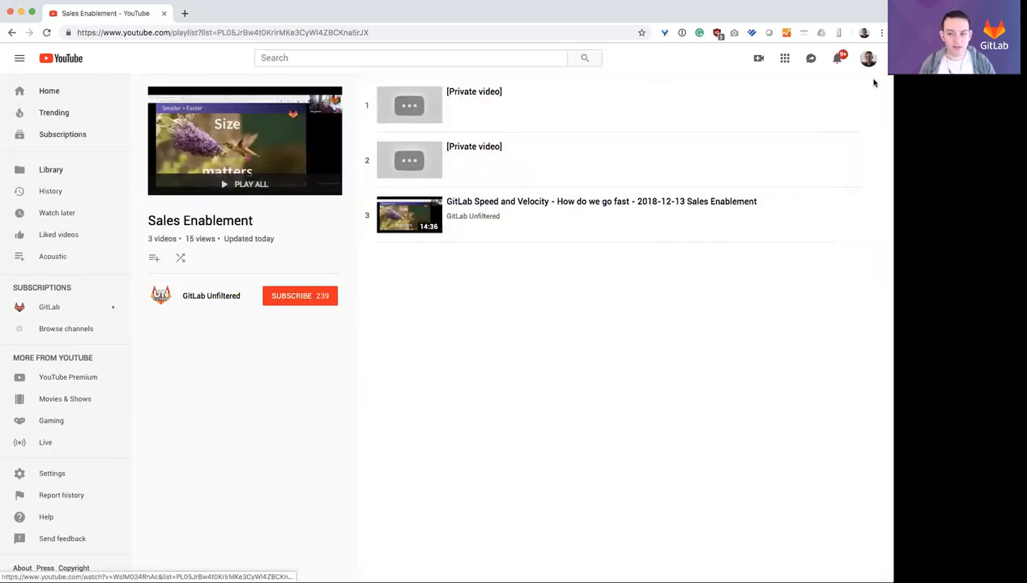
- Switch again to the GitLab Unfiltered brand account, reloading the playlist page
left_click(869, 59)
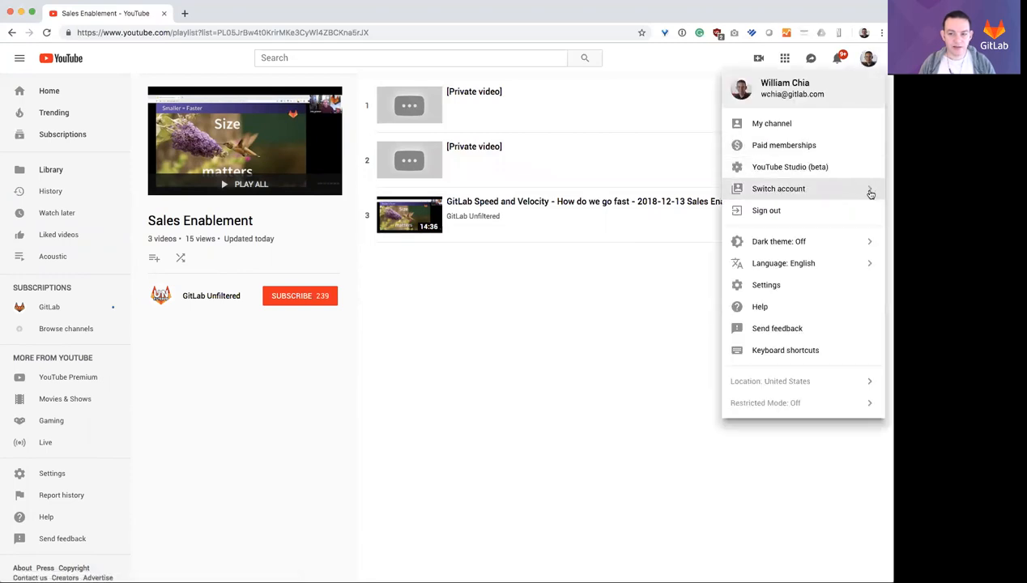
left_click(778, 188)
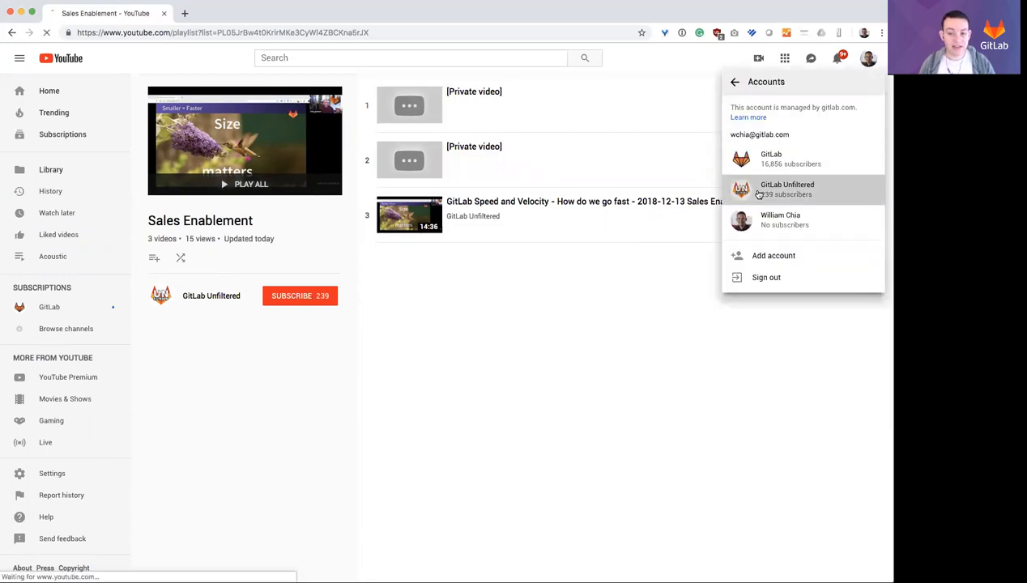
left_click(788, 188)
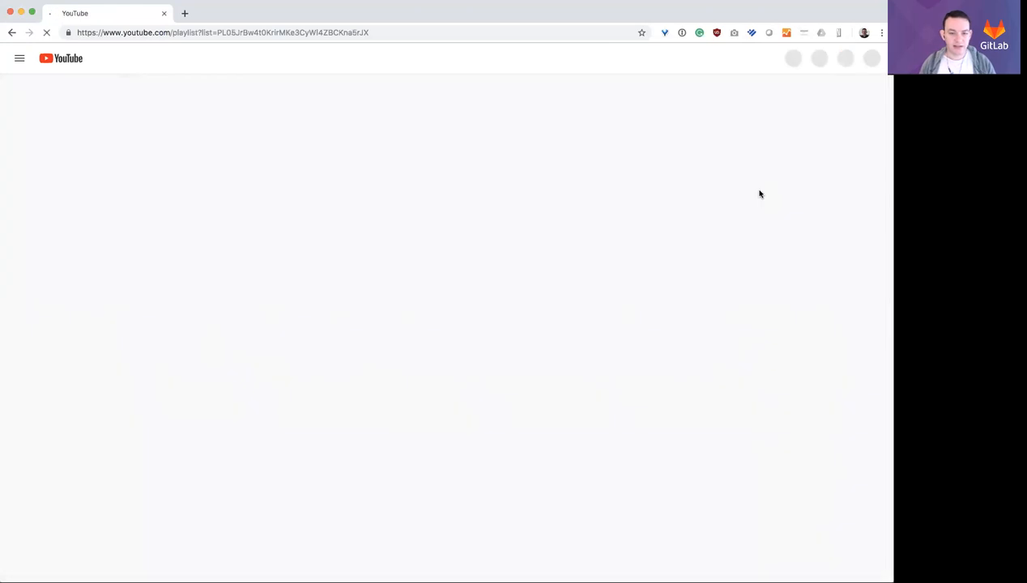